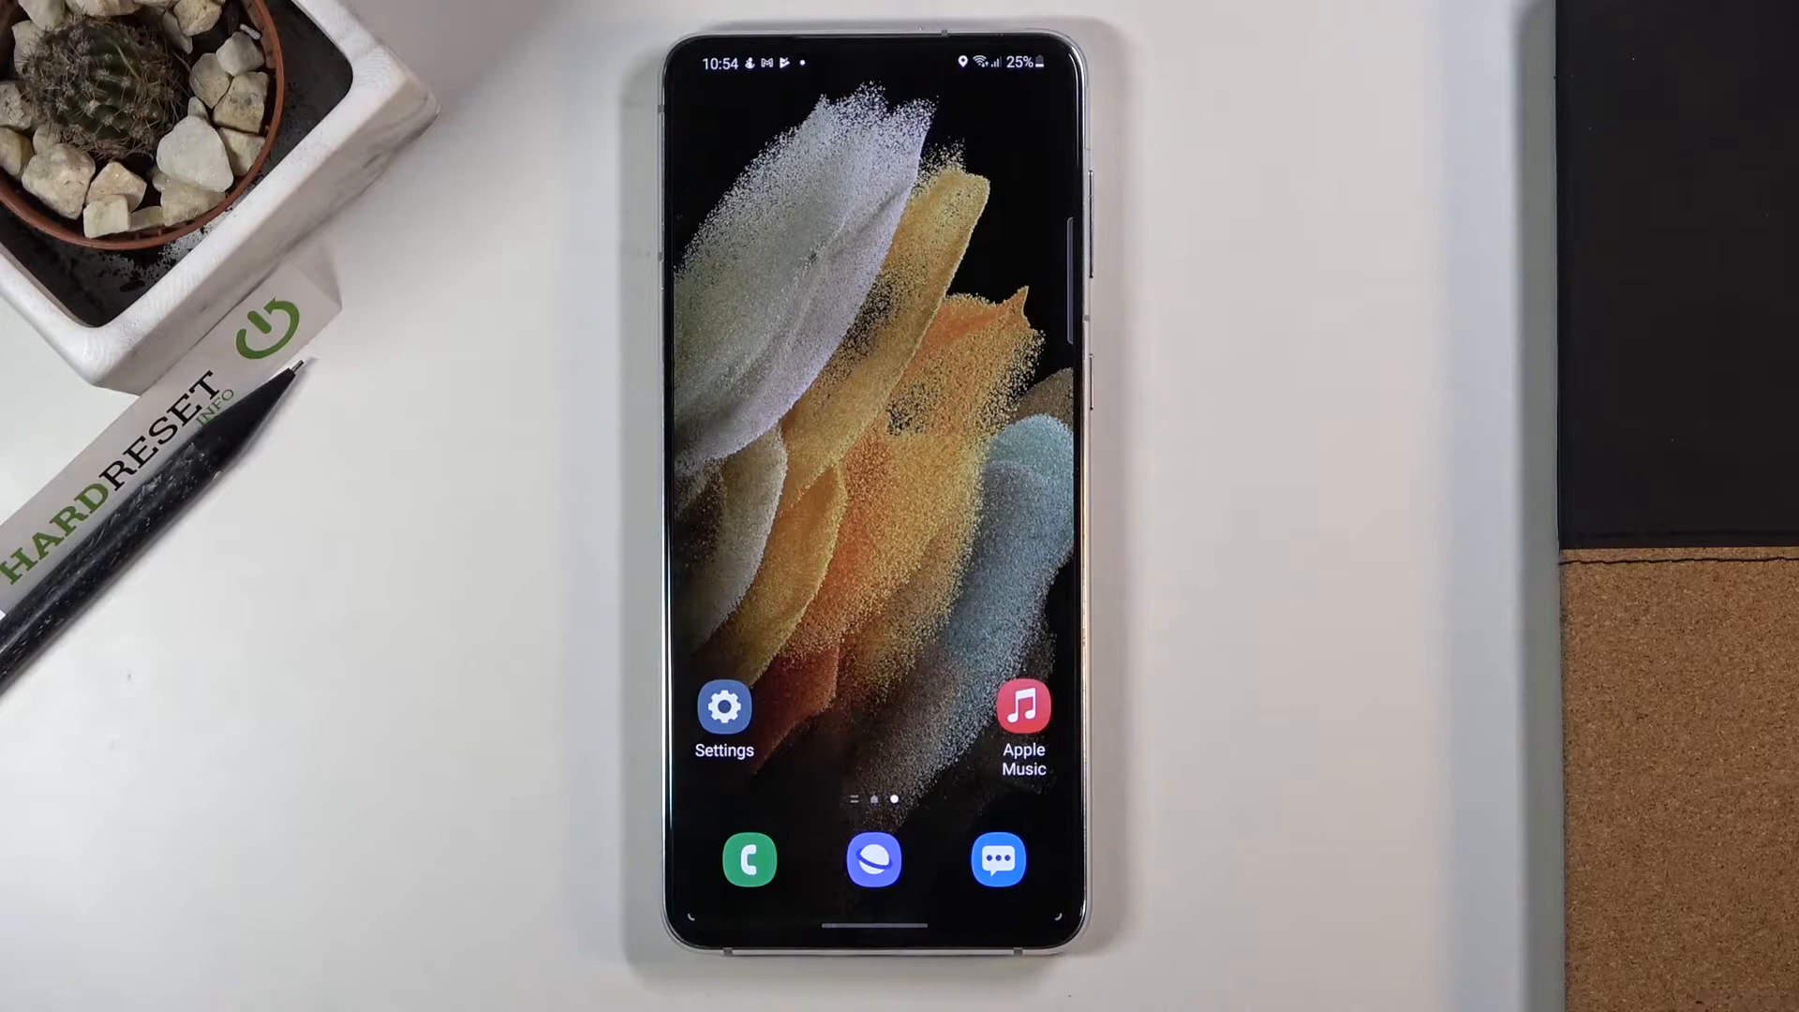
Step: Reach the Developer options screen from the Settings main list
click(723, 704)
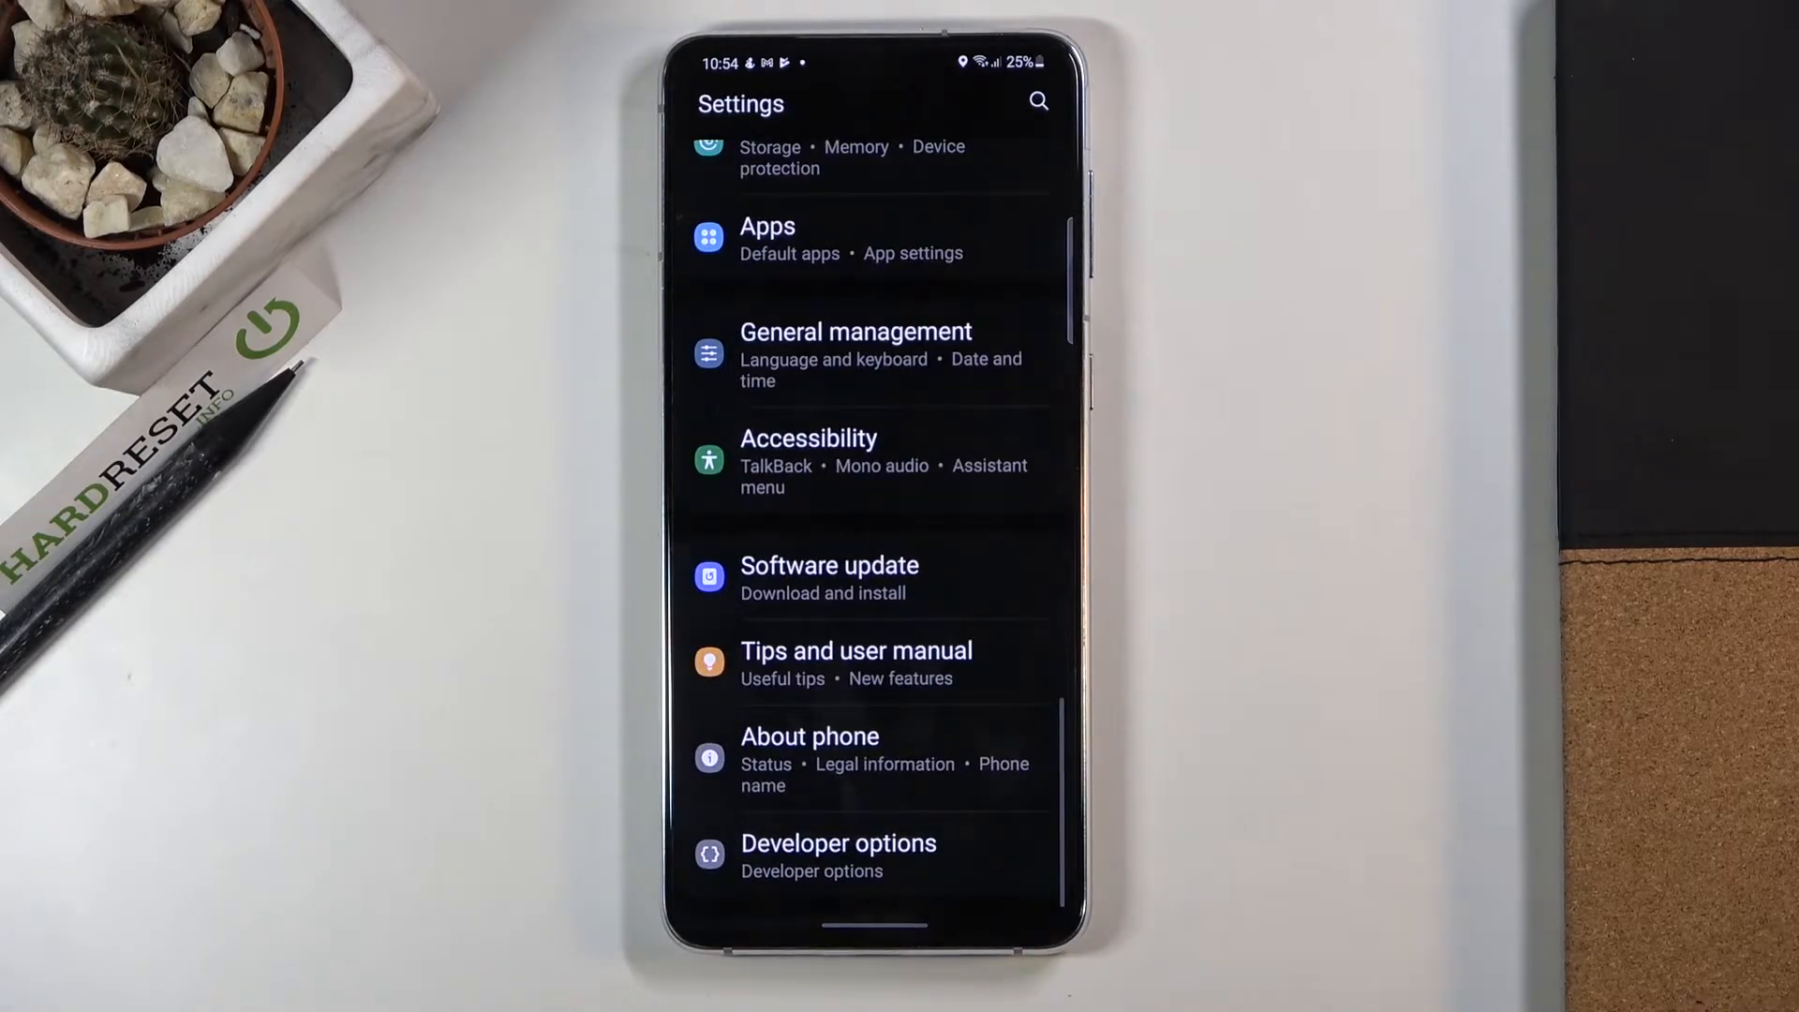
click(838, 854)
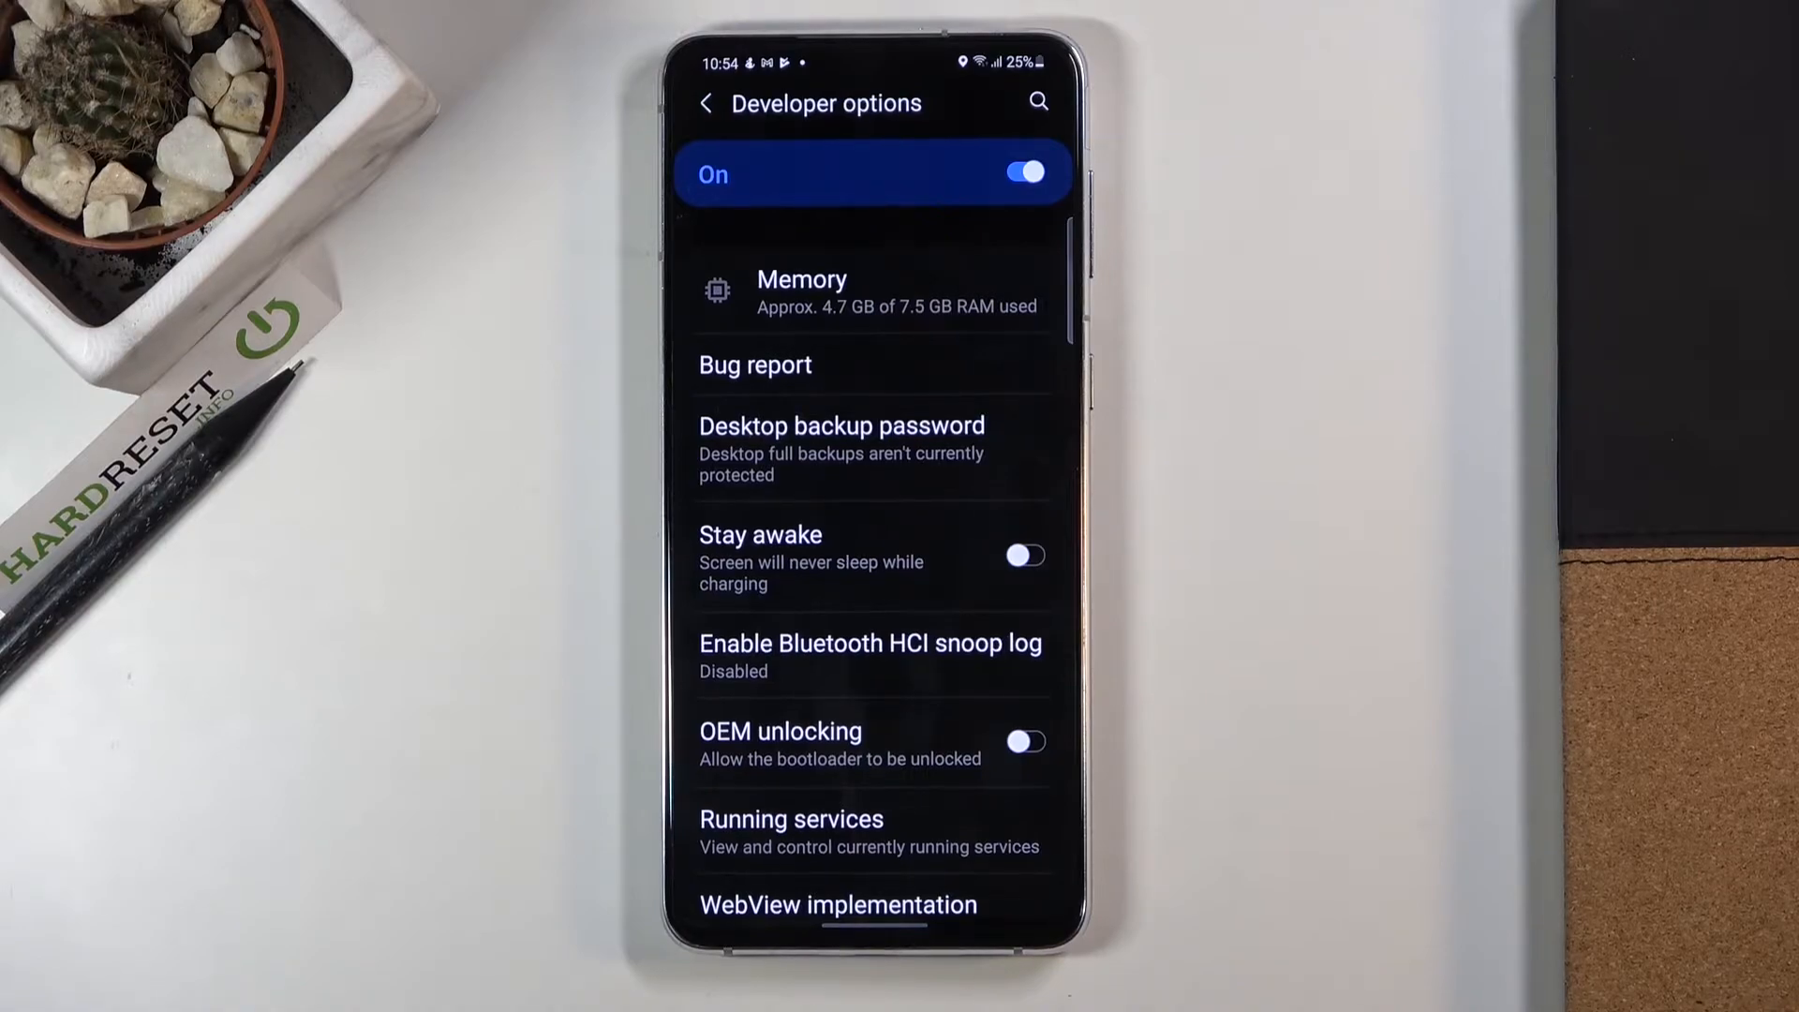
Step: Switch on Wireless debugging in the Debugging section, keeping USB debugging enabled
scroll(down, 3)
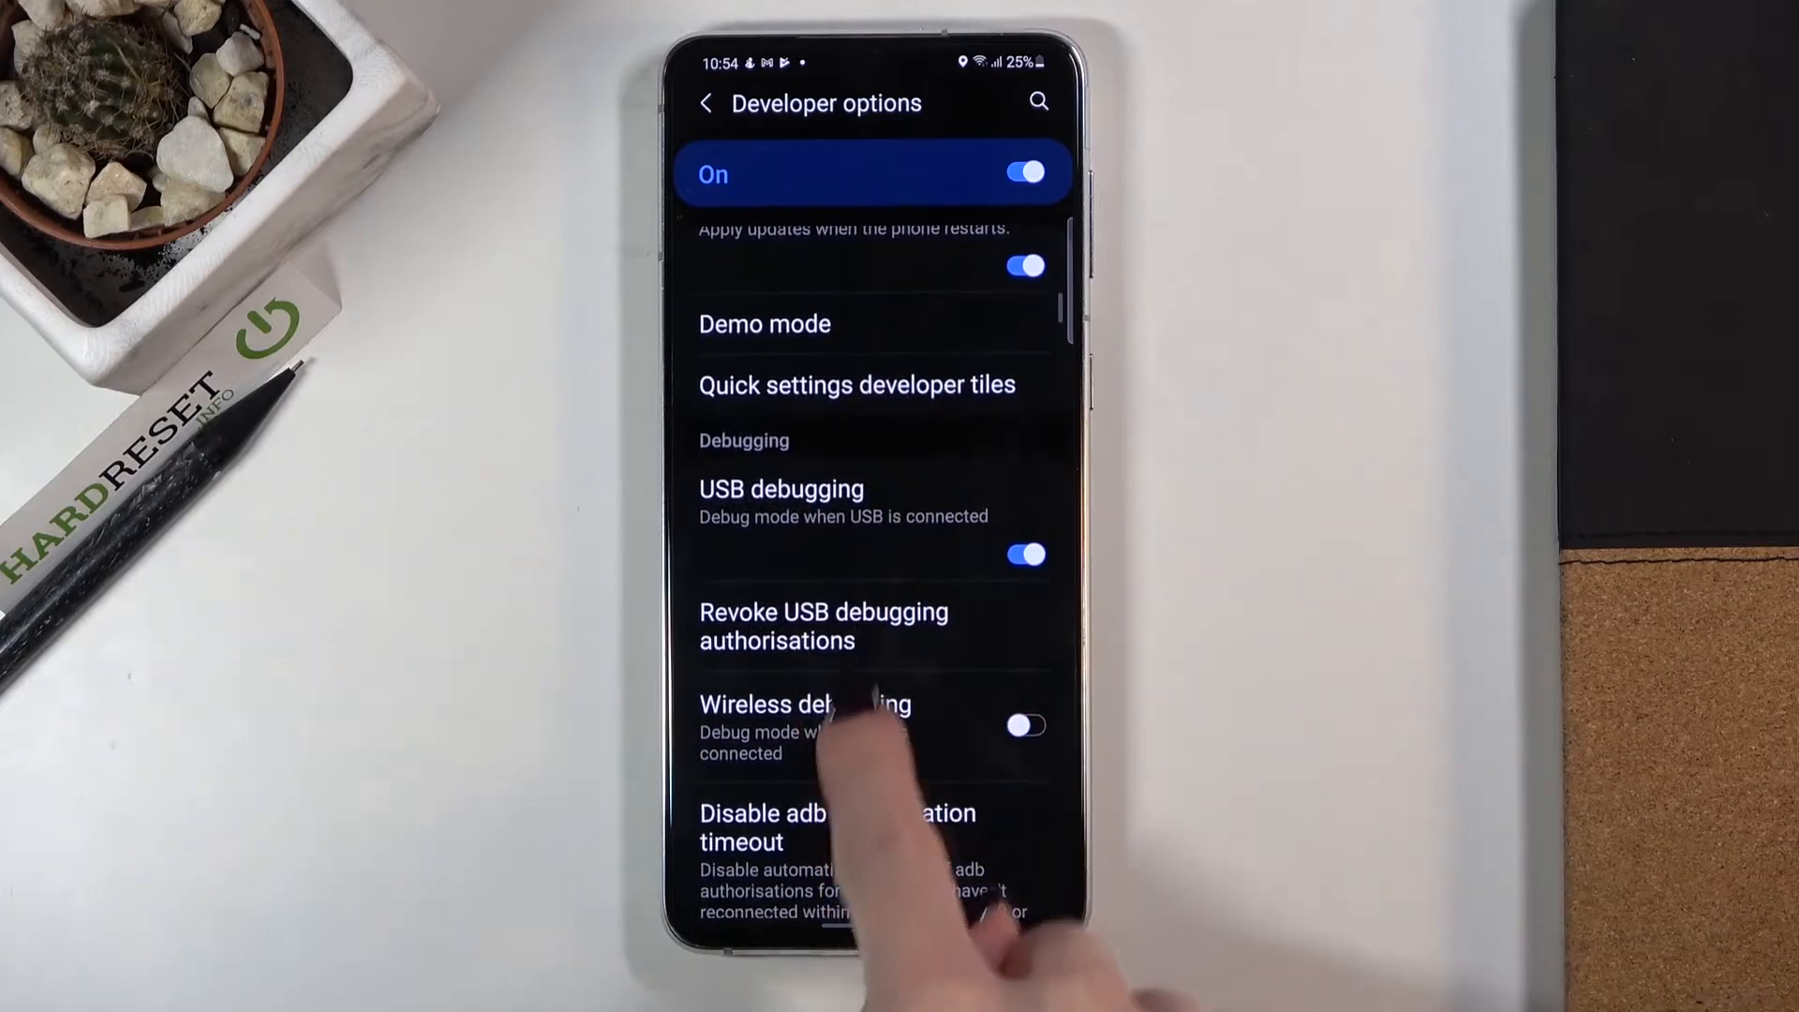
scroll(up, 3)
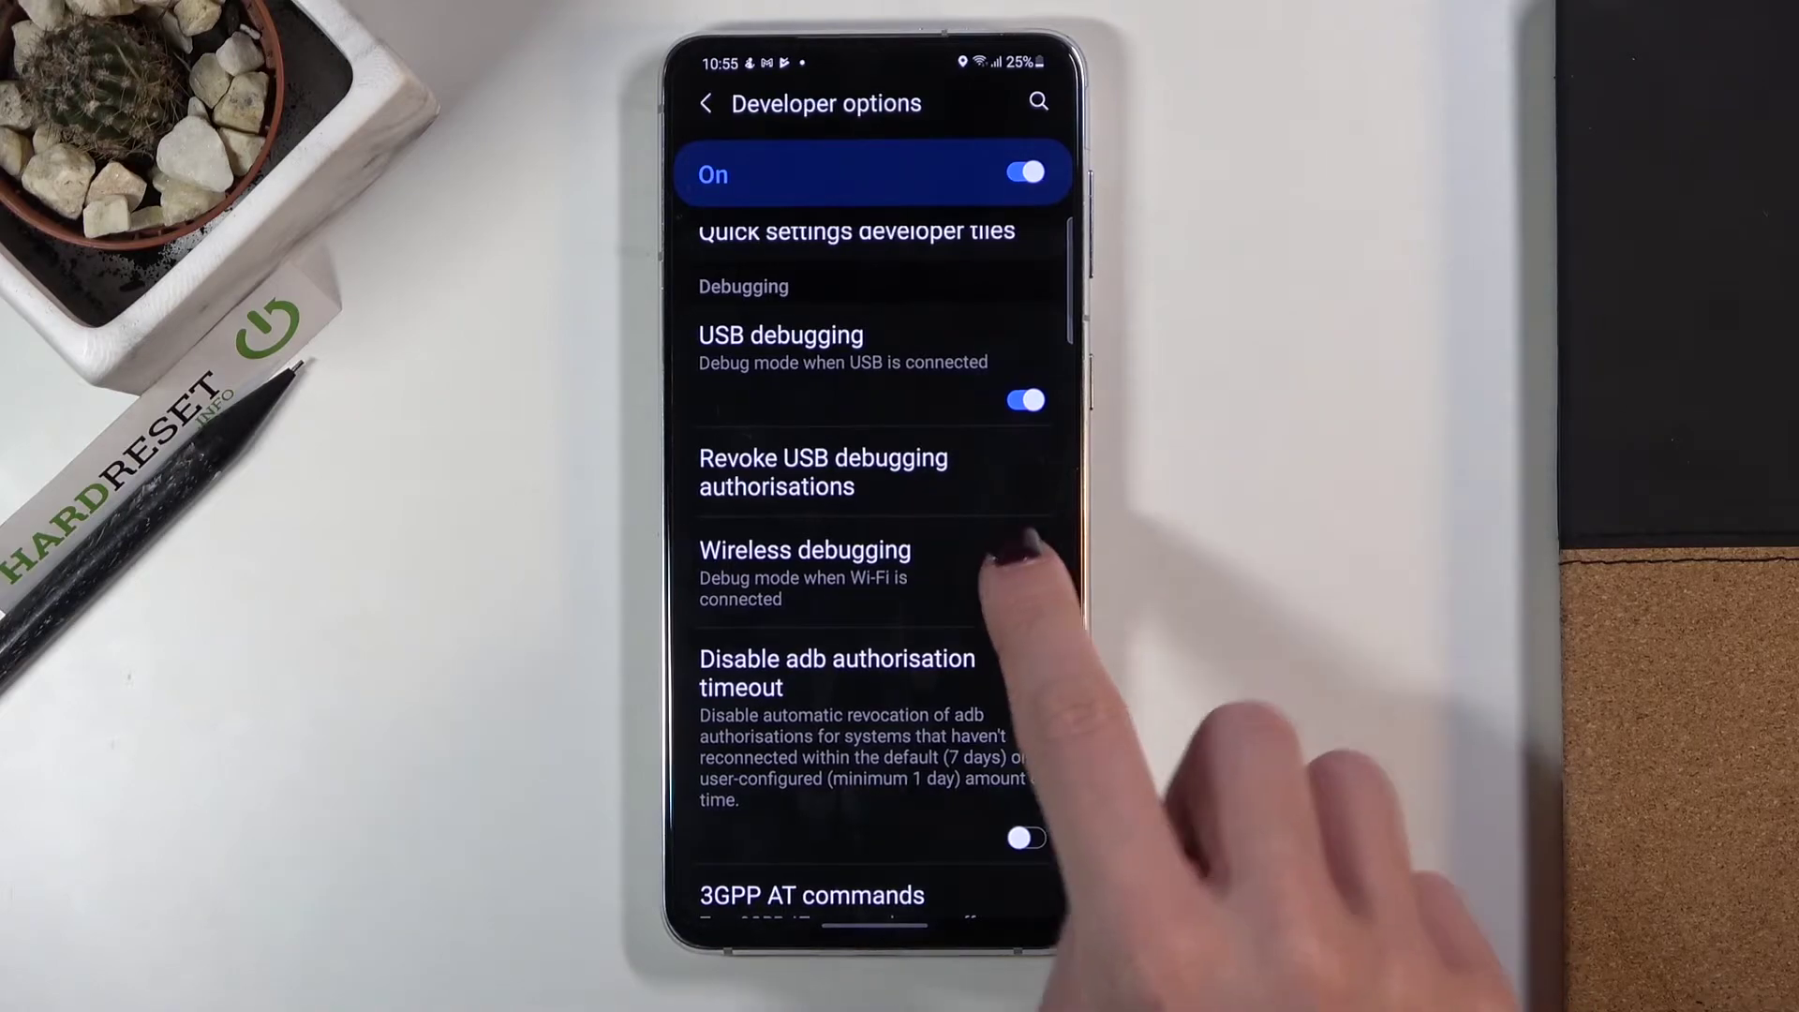
click(1025, 571)
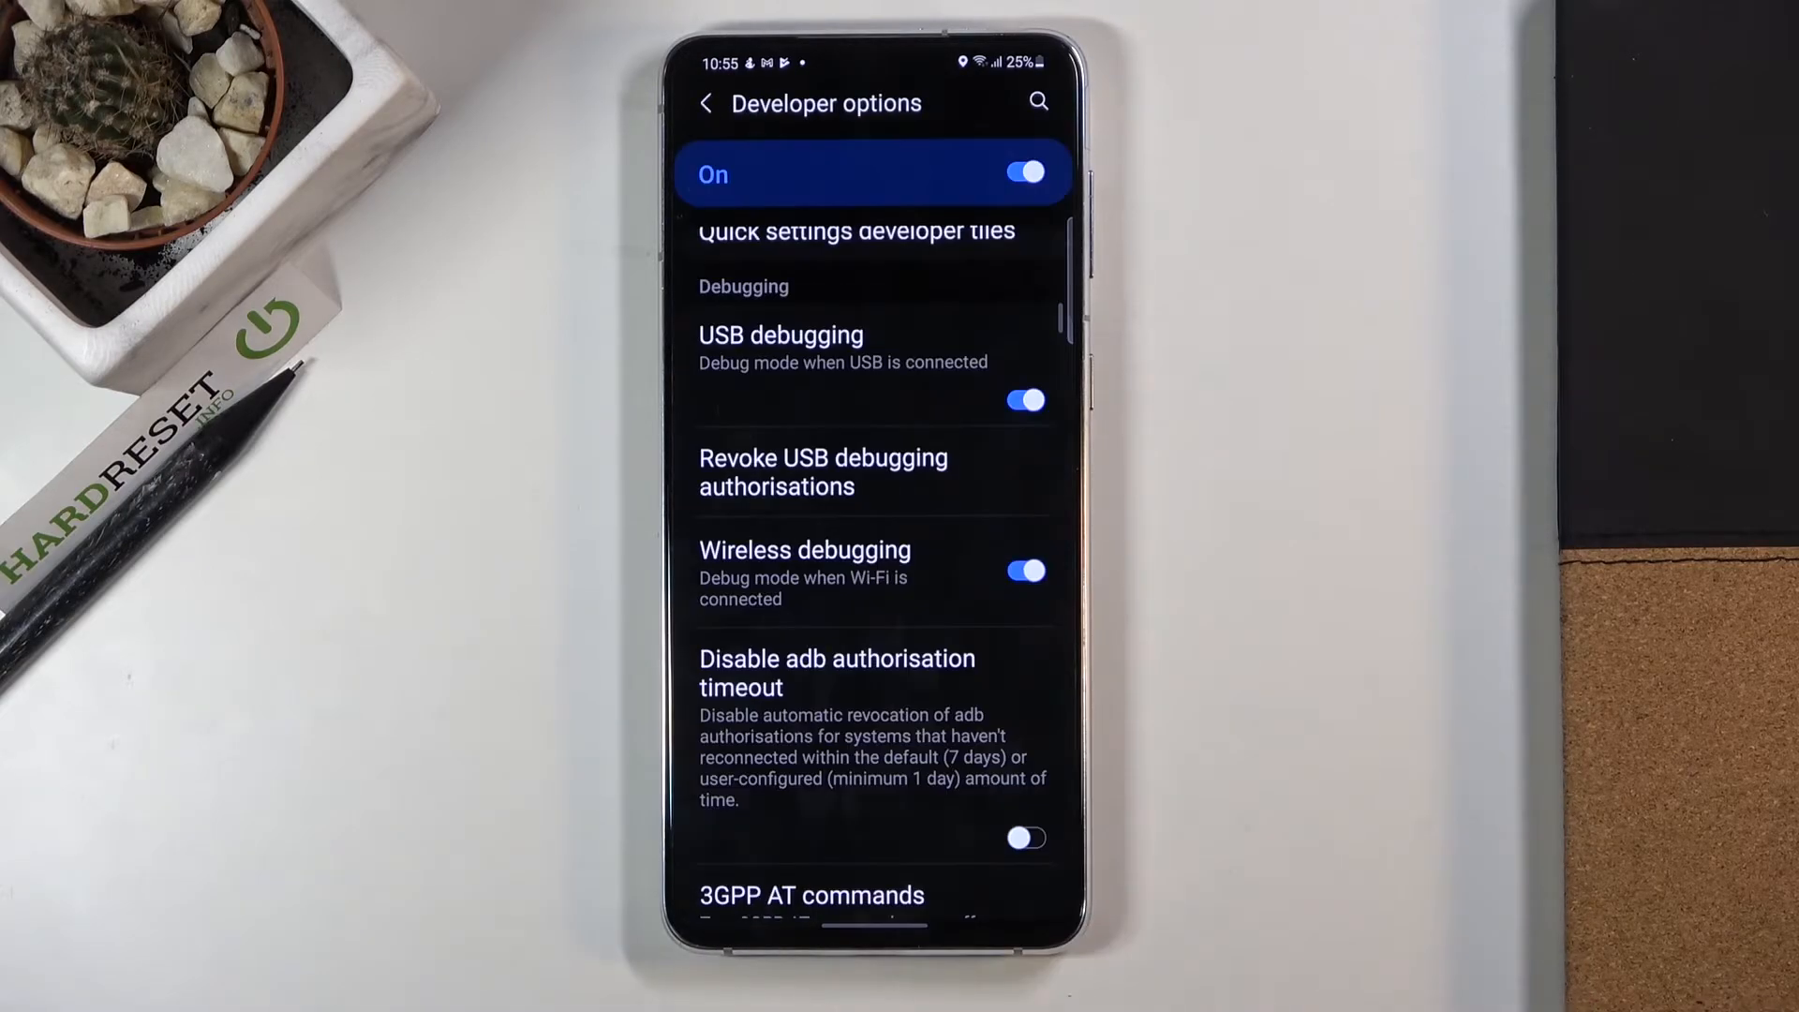